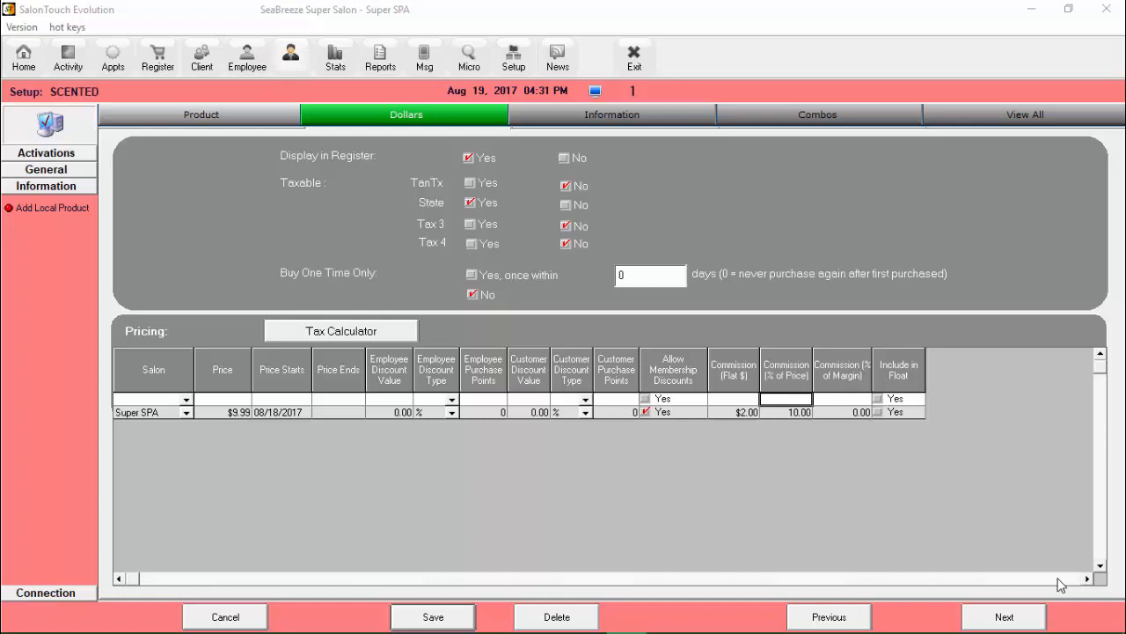
pyautogui.click(156, 56)
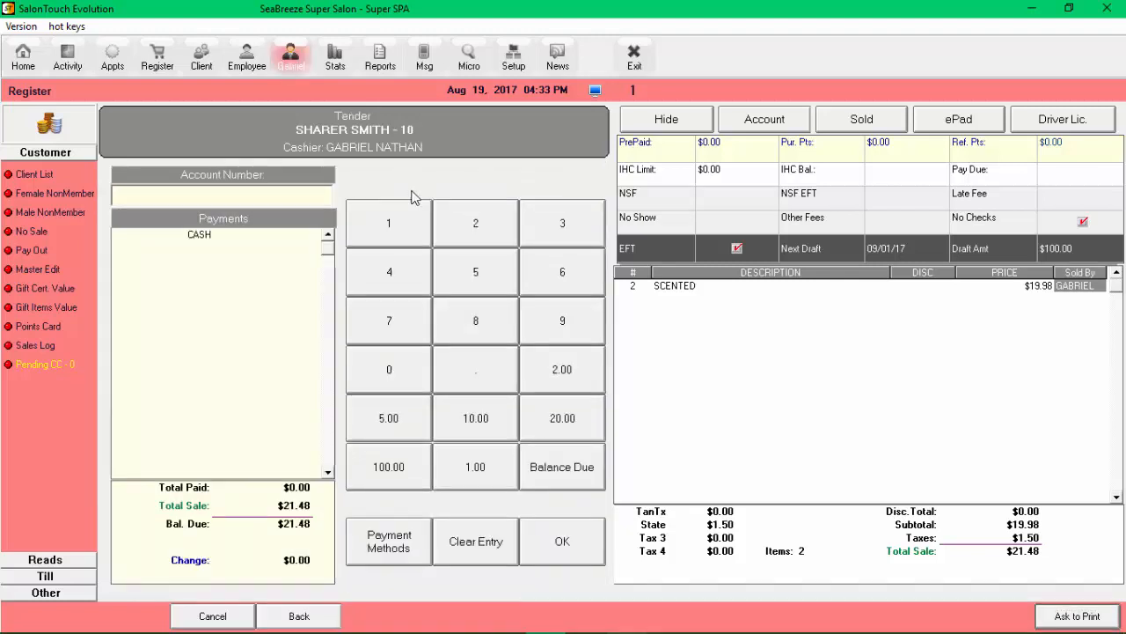